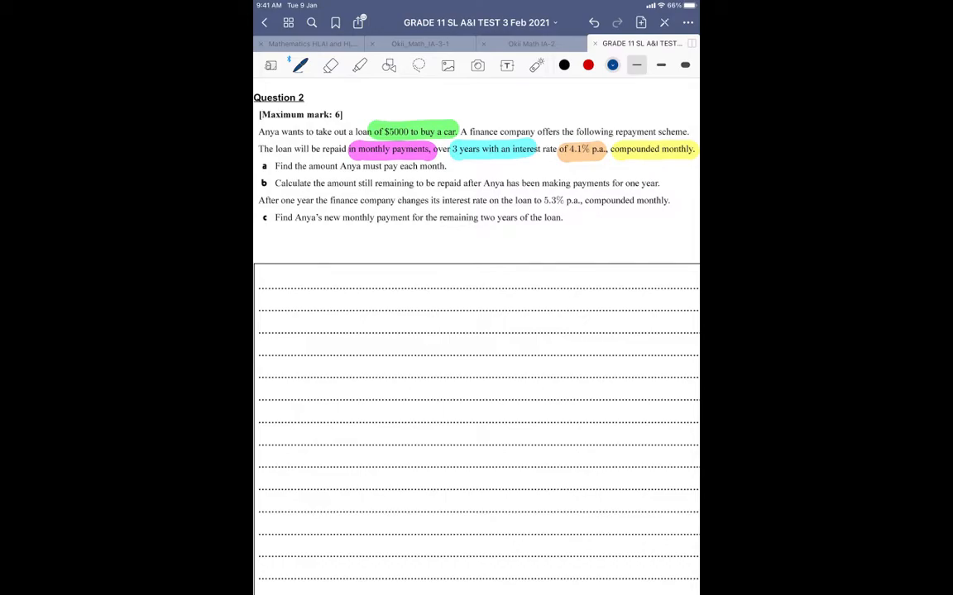
# Handwrite the TVM labels N, I, PV, PMT, FV, P/Y and C/Y in a column under Question 2.
pyautogui.moveTo(302, 274); pyautogui.dragTo(304, 284)
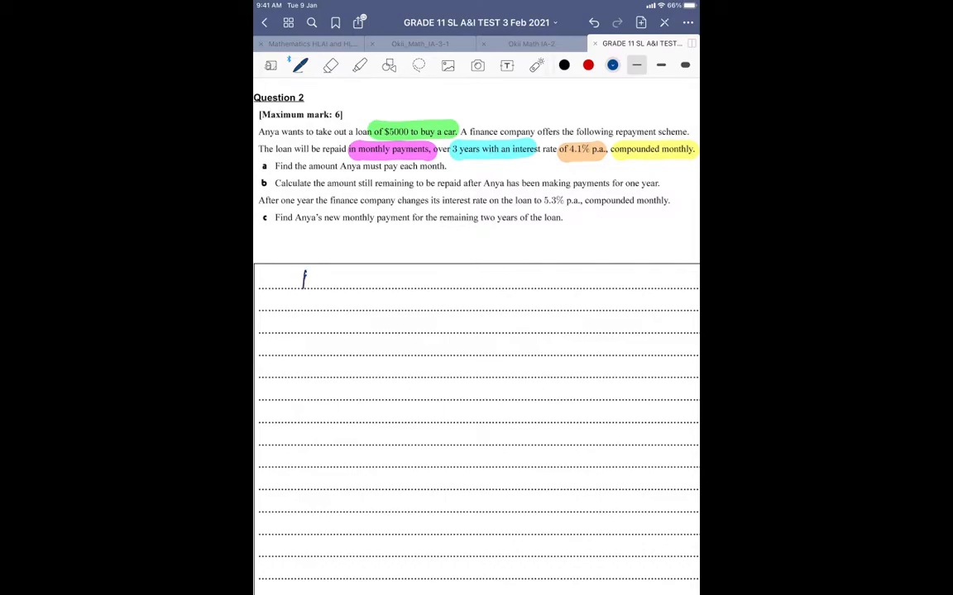
pyautogui.moveTo(306, 272); pyautogui.dragTo(312, 323)
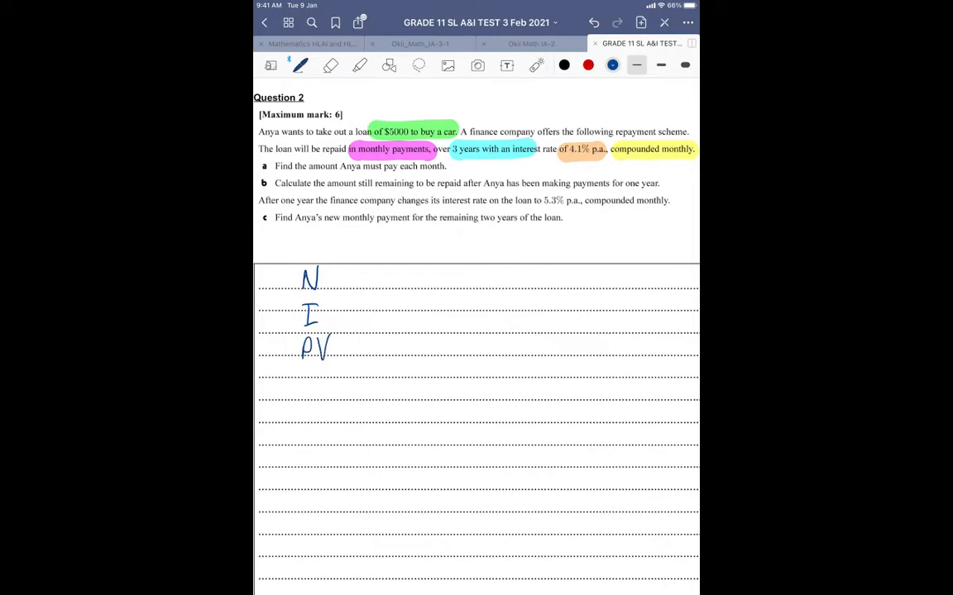
pyautogui.moveTo(301, 377); pyautogui.dragTo(316, 389)
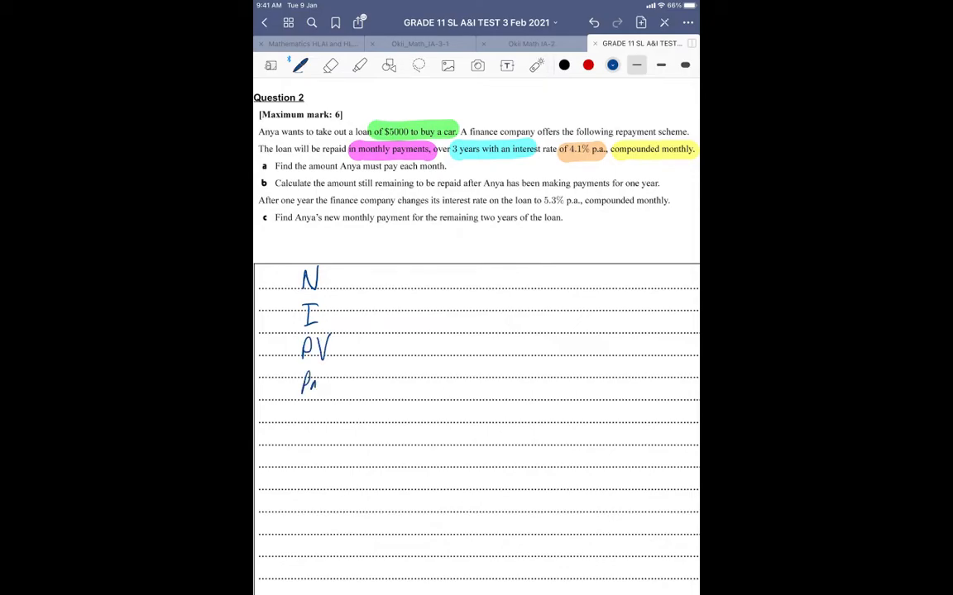
pyautogui.moveTo(306, 381); pyautogui.dragTo(344, 380)
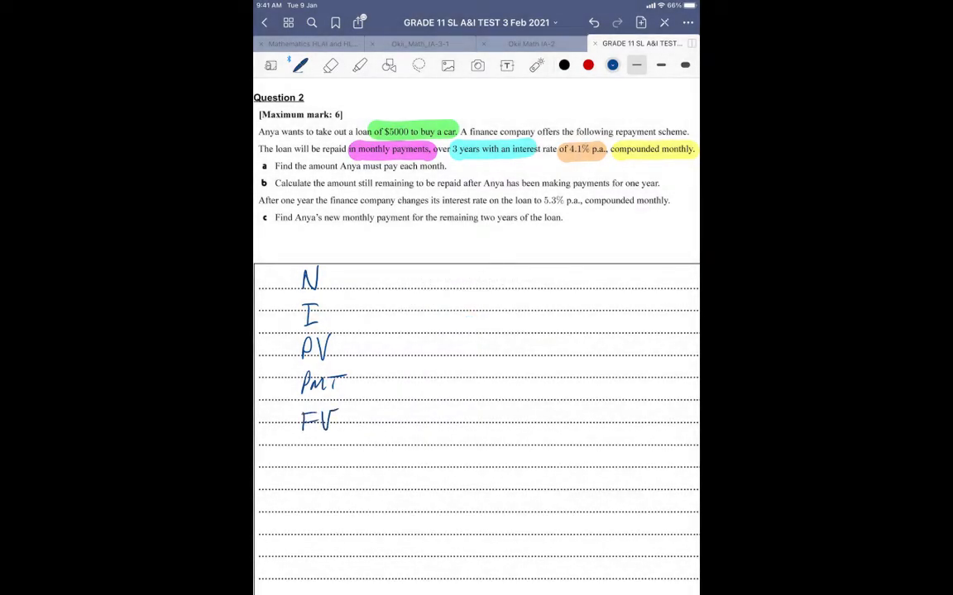
pyautogui.write('P/Y')
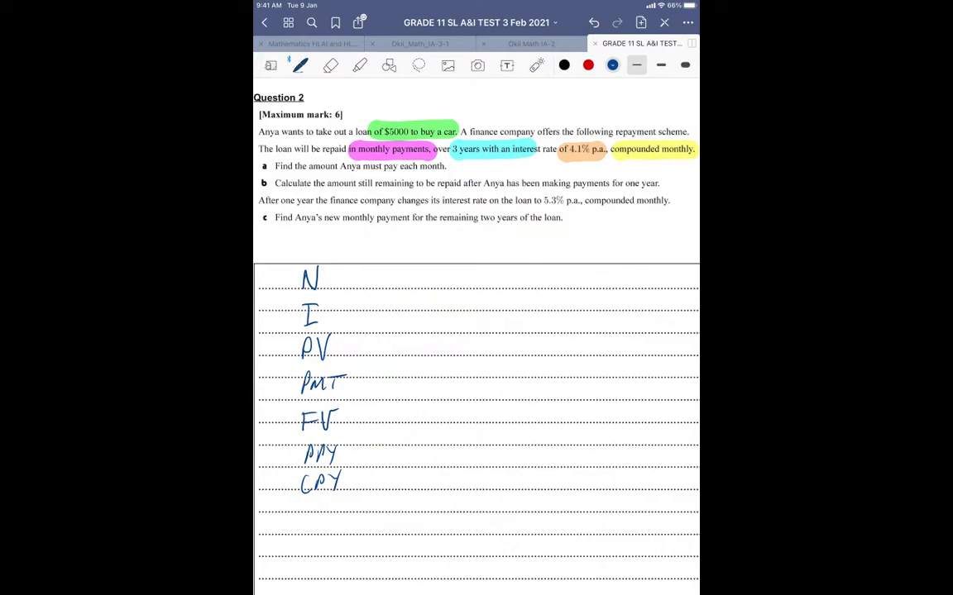
# Write N 36, I 4.1, PV 5000, FV 0, P/Y 12, C/Y 12, box PMT and tick the question data.
pyautogui.write('36')
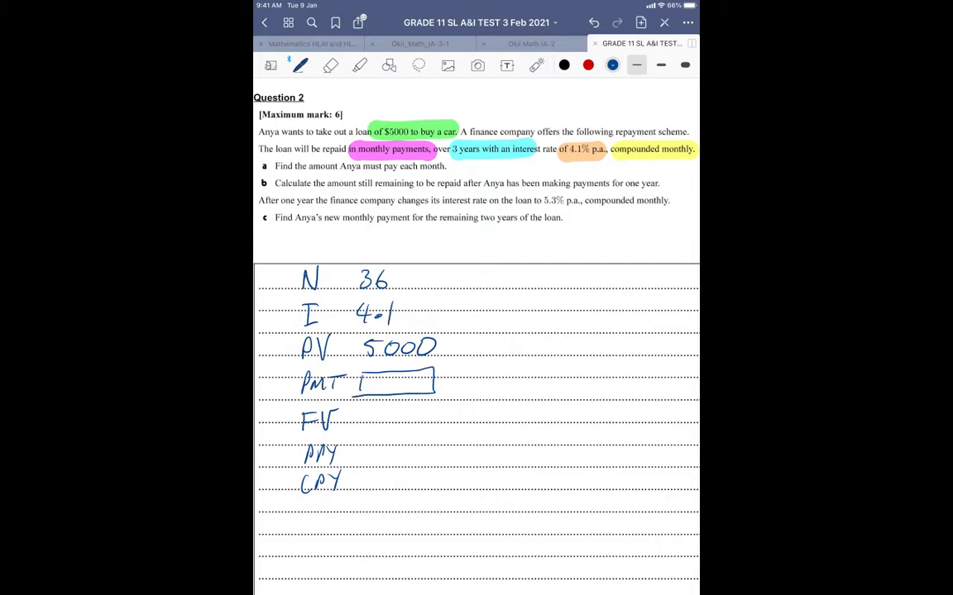
pyautogui.moveTo(380, 410); pyautogui.dragTo(388, 423)
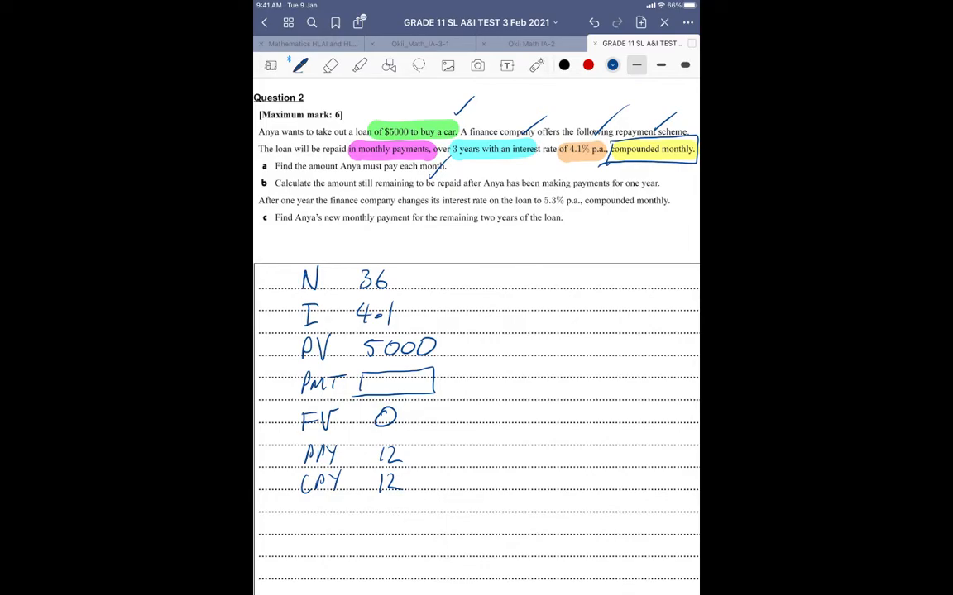
pyautogui.moveTo(416, 285); pyautogui.dragTo(476, 339)
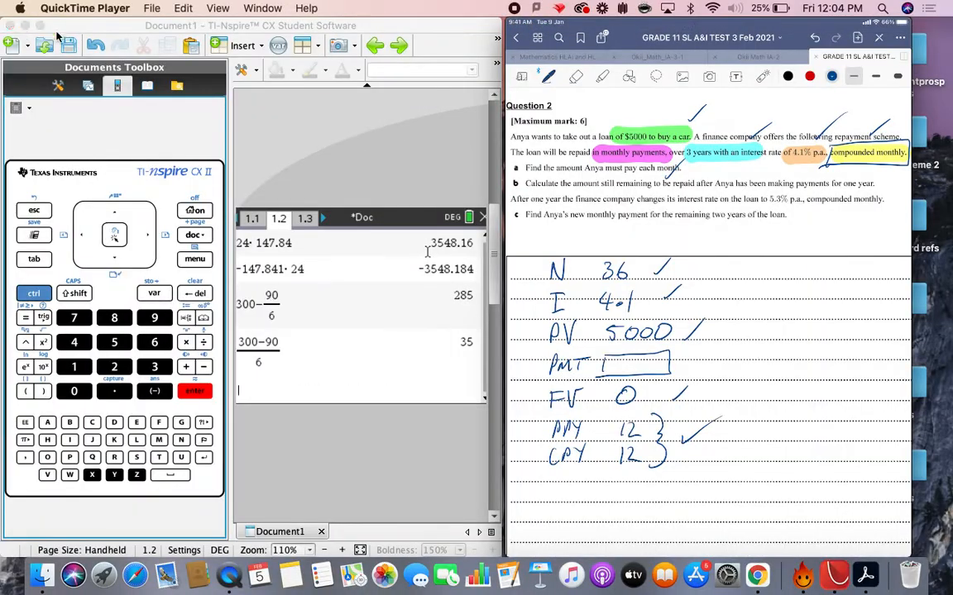
# Run the Finance Solver with N 36, I 4.1, PV 5000, FV 0 to get Pmt ≈ −147.84.
pyautogui.click(195, 258)
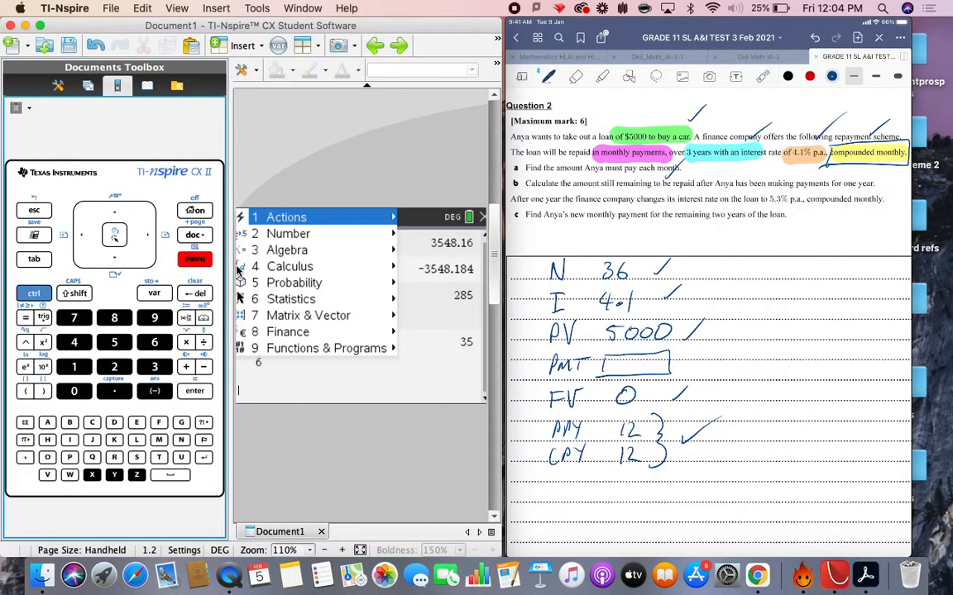
pyautogui.click(287, 331)
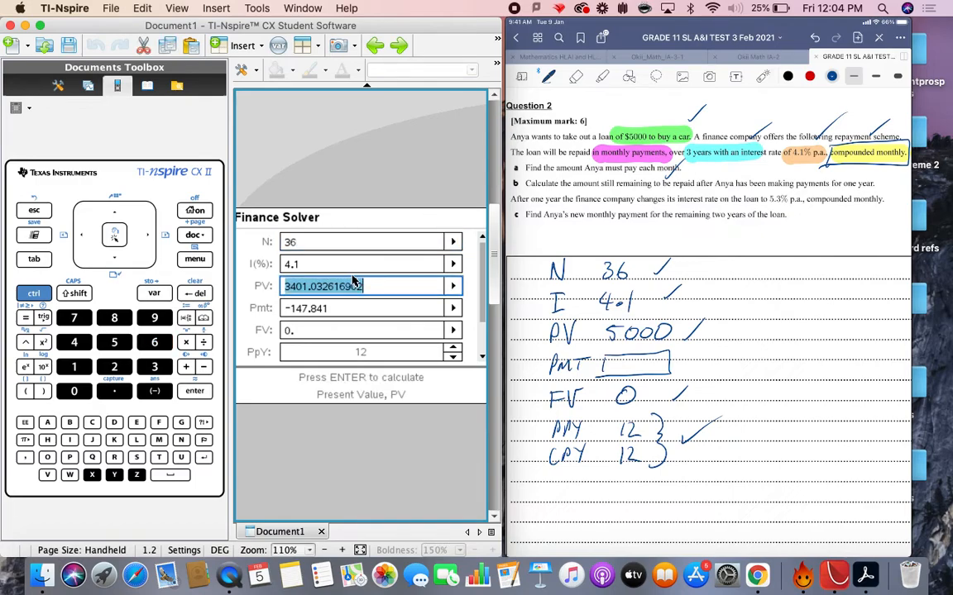
pyautogui.write('5000')
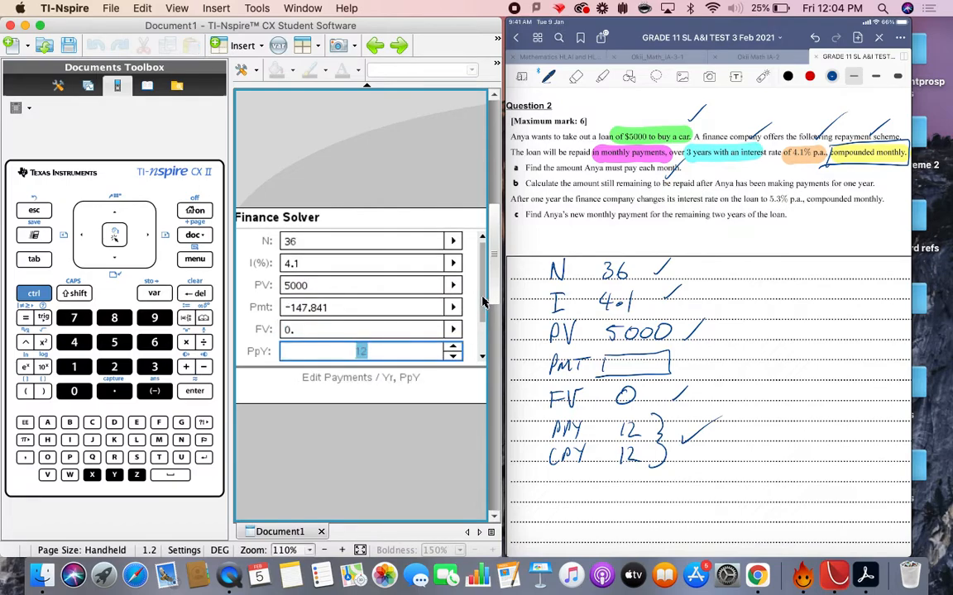
pyautogui.scroll(-3)
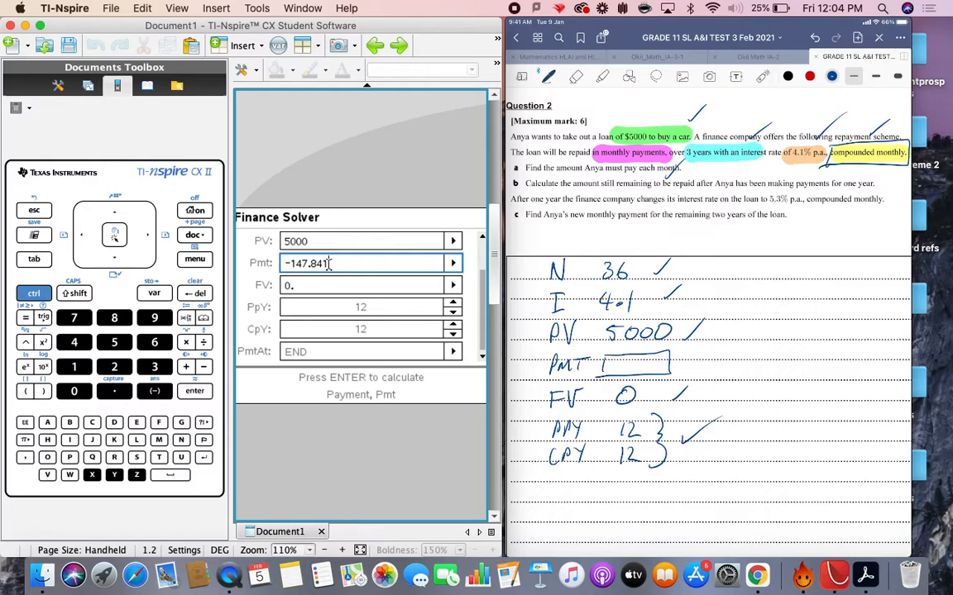
pyautogui.press('Return')
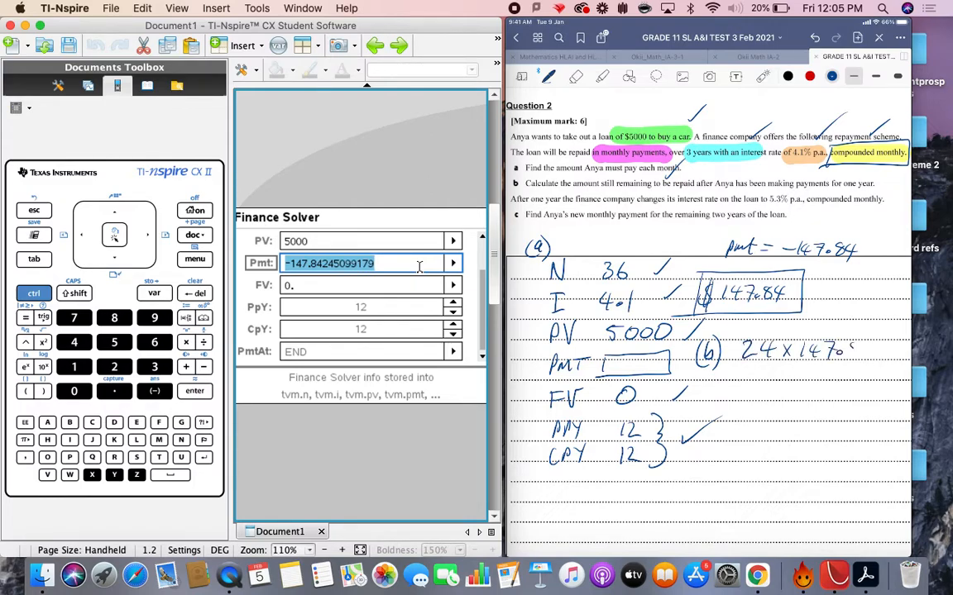
# Box the $147.84 payment and write part (b)'s working 24 × 147.84.
pyautogui.write('84')
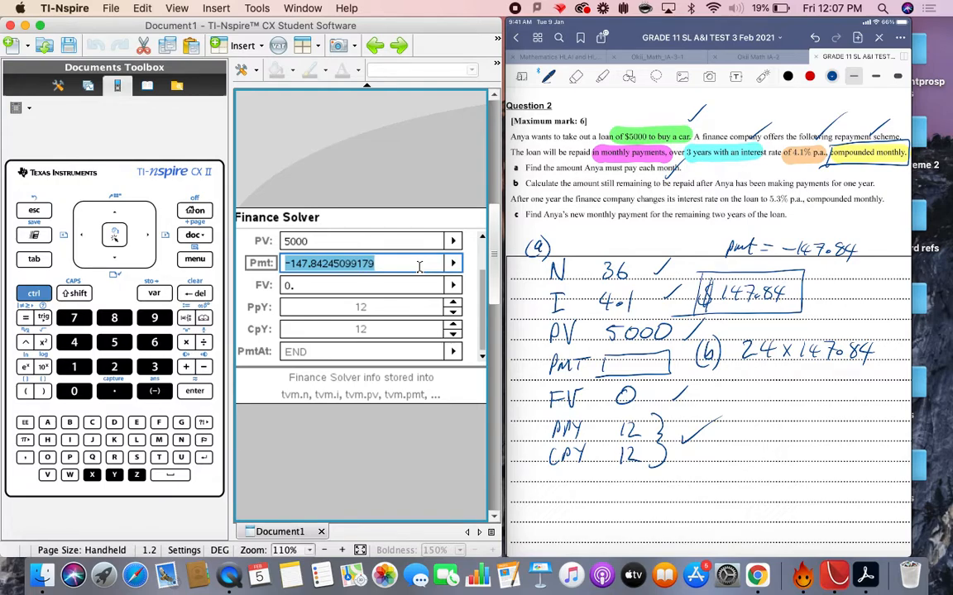
pyautogui.moveTo(394, 263)
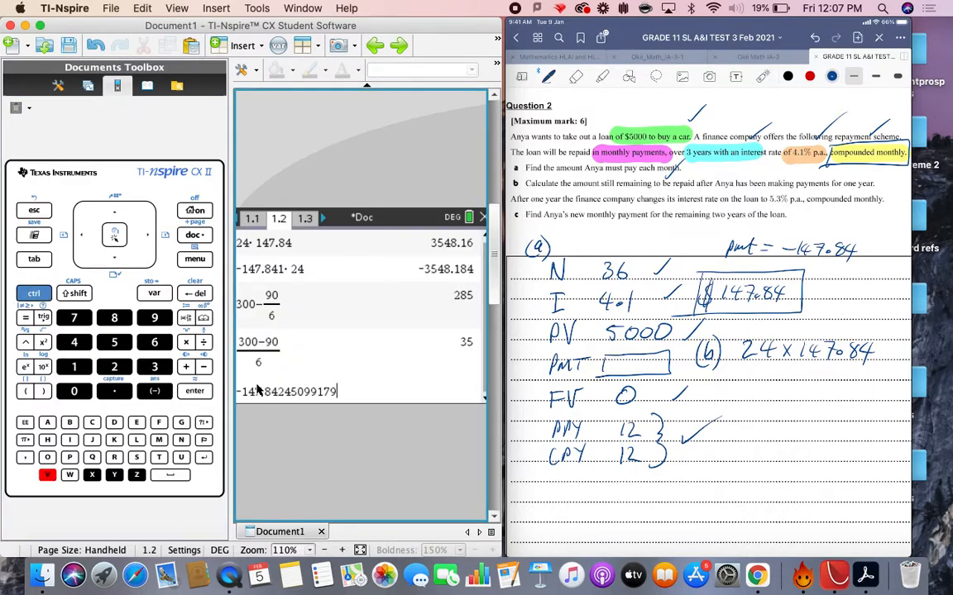
# Compute 24 × the exact payment in the calculator and record the balance $3548.22, boxed.
pyautogui.click(114, 367)
pyautogui.write('· 24')
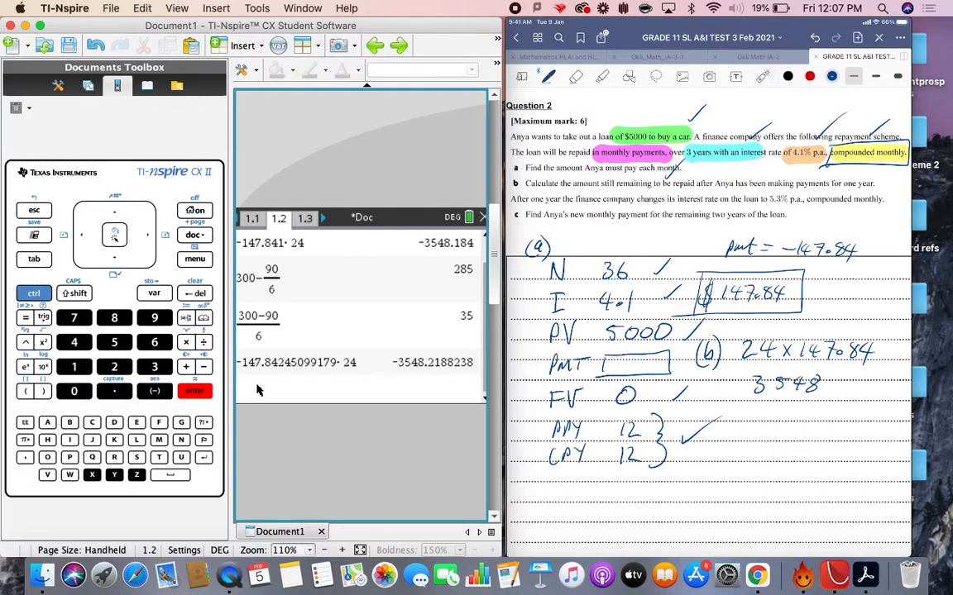
pyautogui.write('.22')
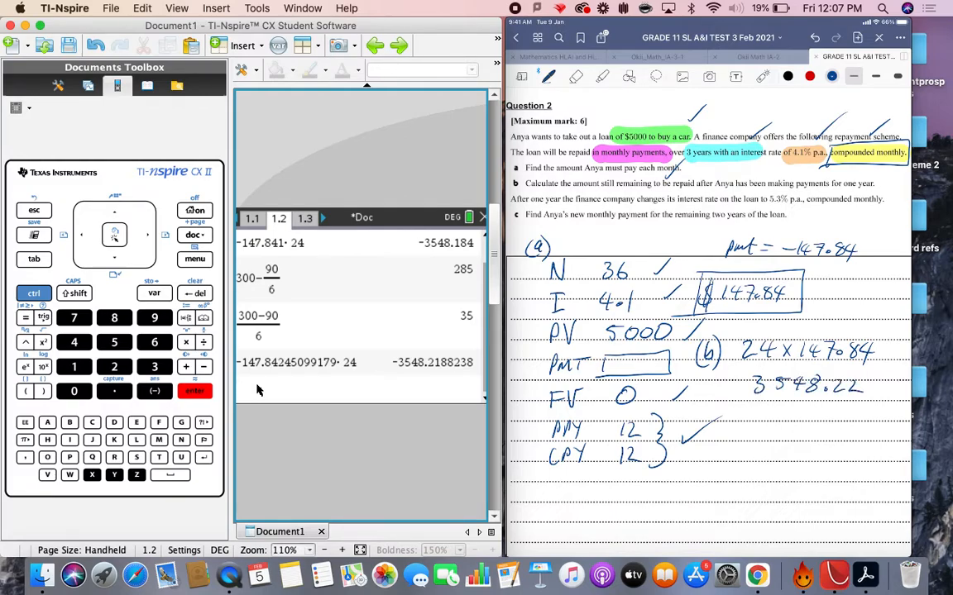
pyautogui.click(728, 390)
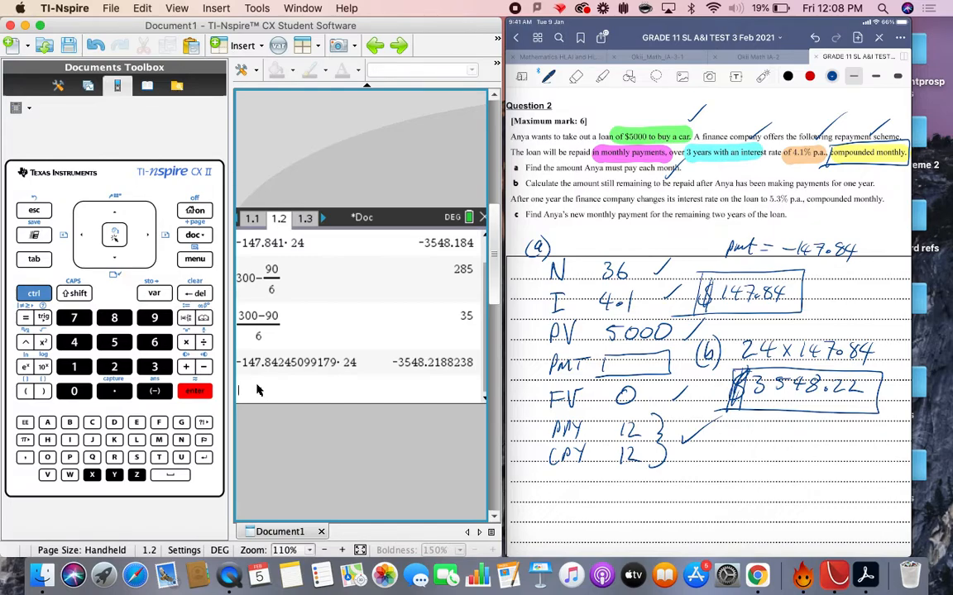
# Re-run the Finance Solver with N 24, I 5.3, PV 3548.22, giving Pmt ≈ −156.14.
pyautogui.click(195, 258)
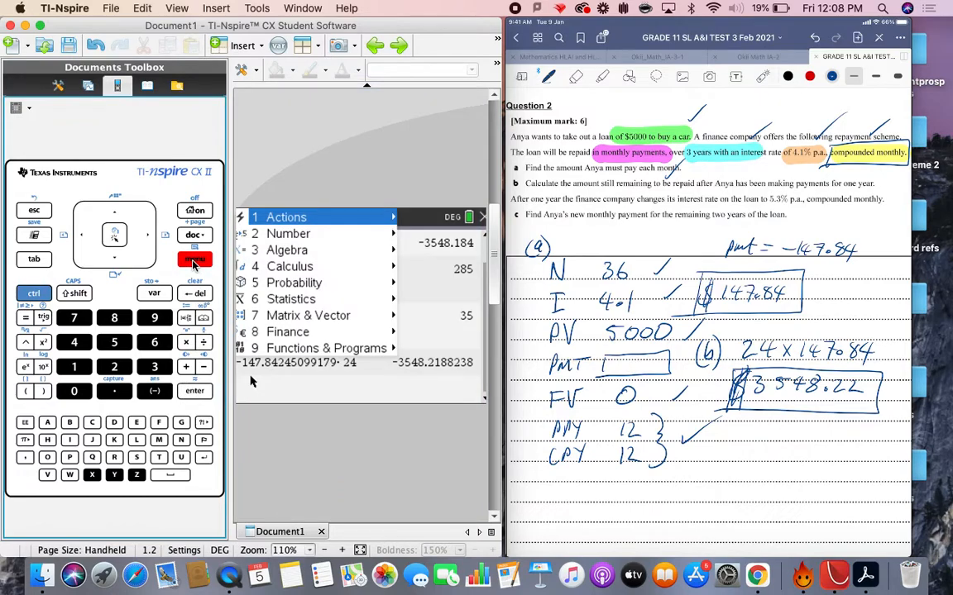
pyautogui.click(287, 331)
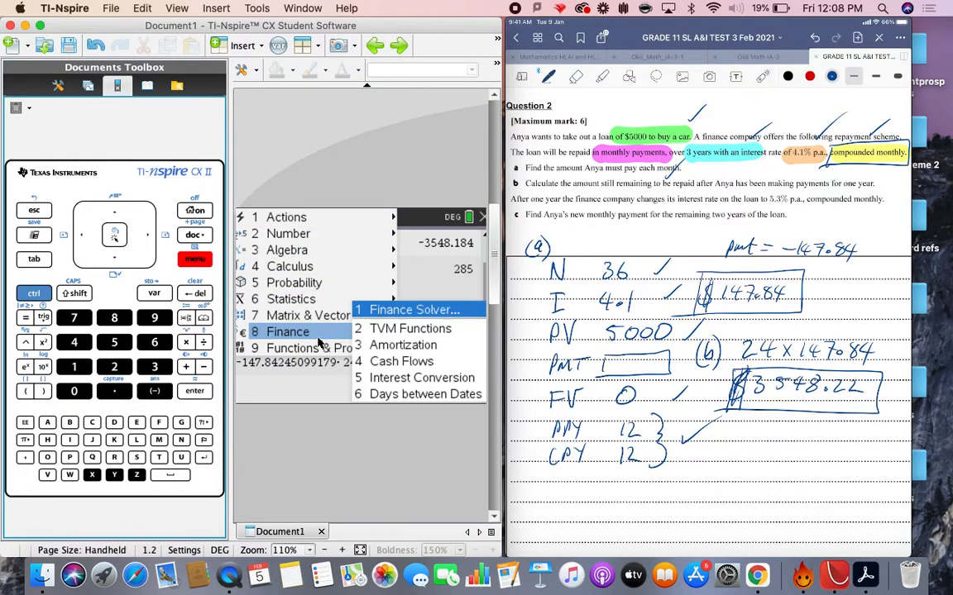
pyautogui.click(414, 310)
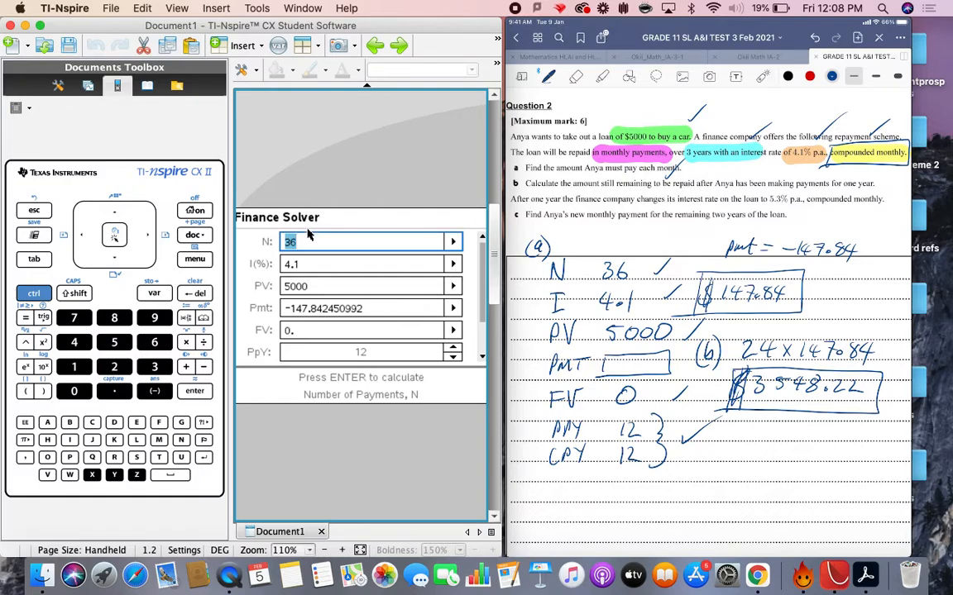
pyautogui.write('2')
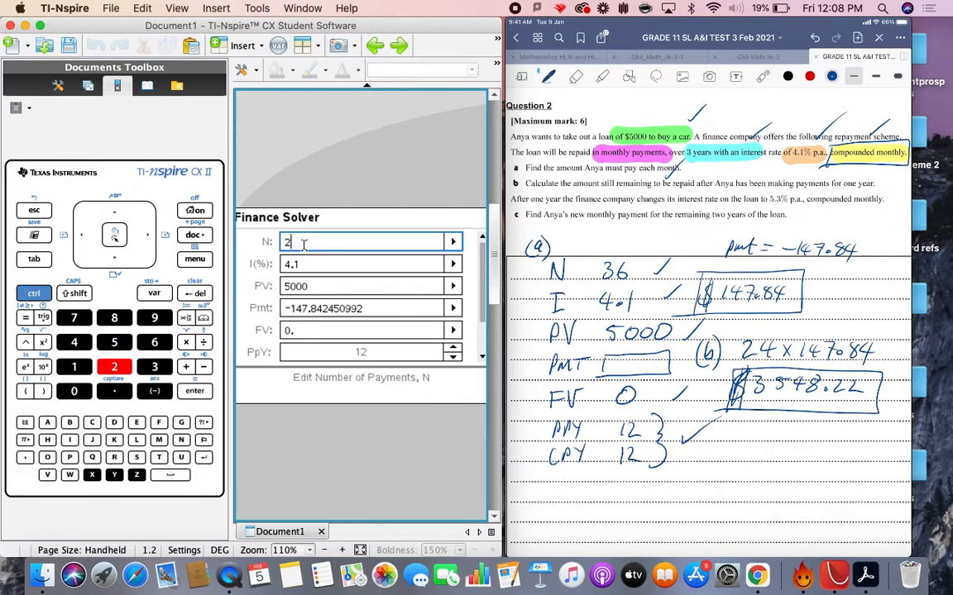
pyautogui.write('4')
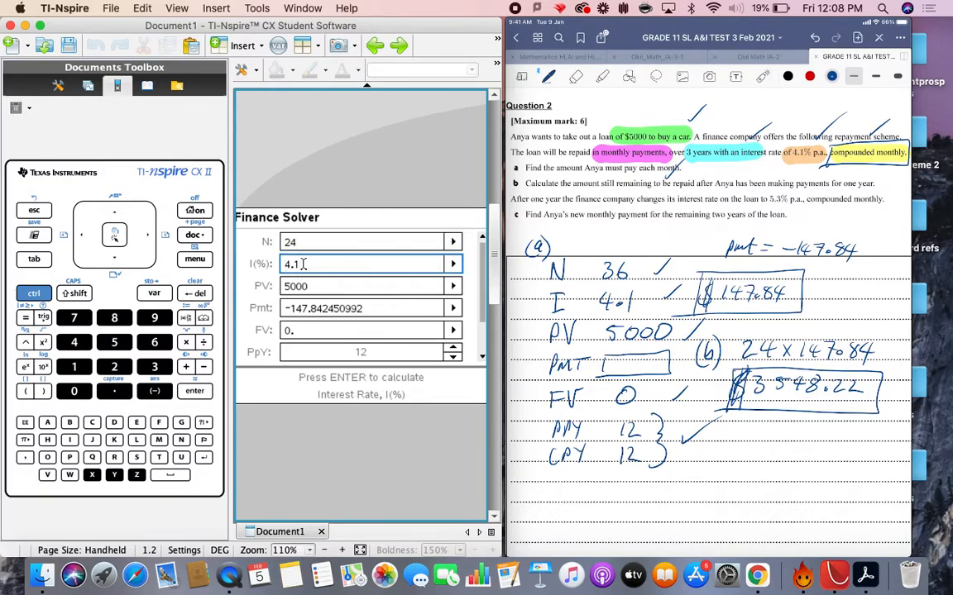
pyautogui.write('5.3')
pyautogui.click(371, 286)
pyautogui.write('3548')
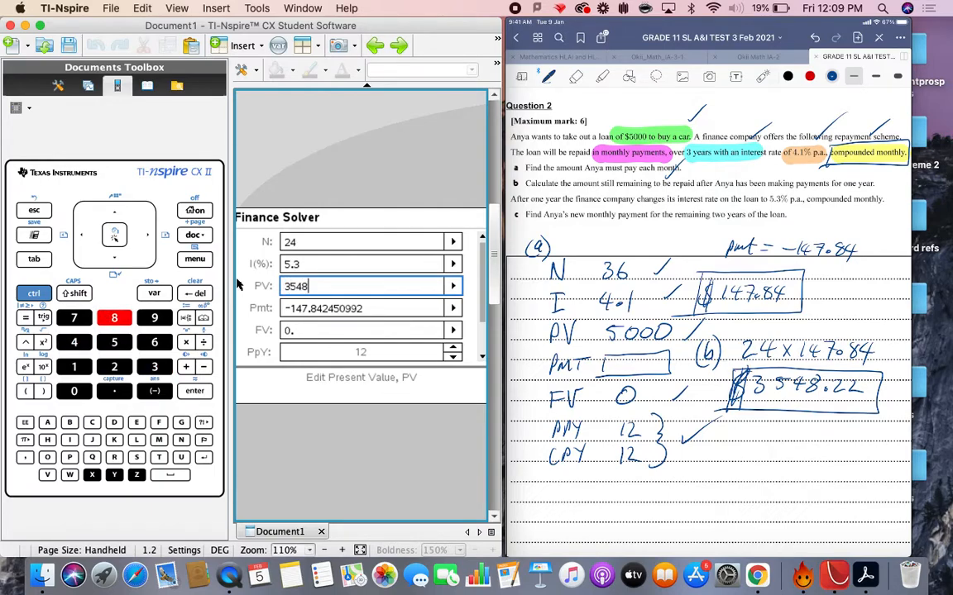
pyautogui.write('.22')
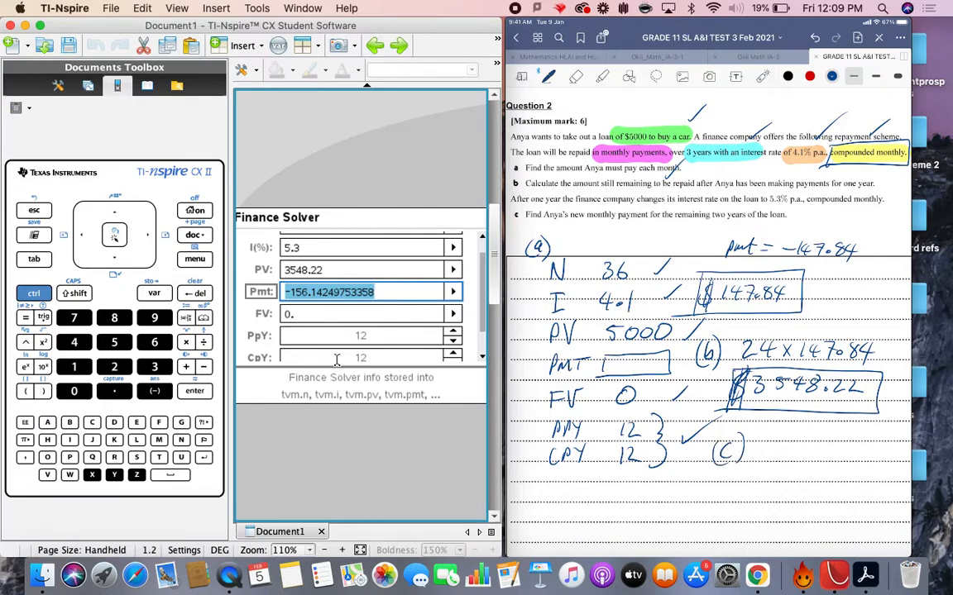
# Write the part (c) answer 156 beside its label.
pyautogui.write('156')
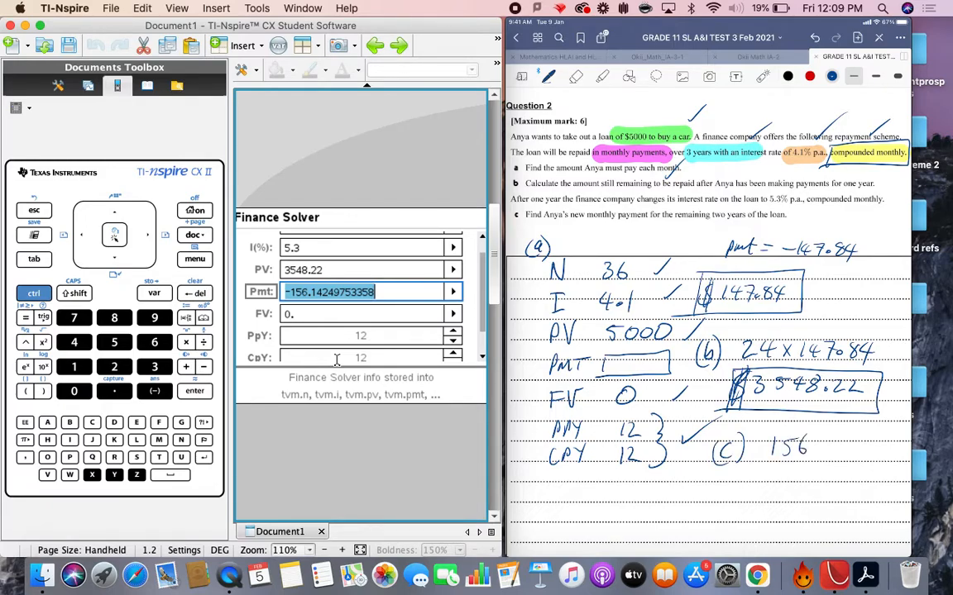